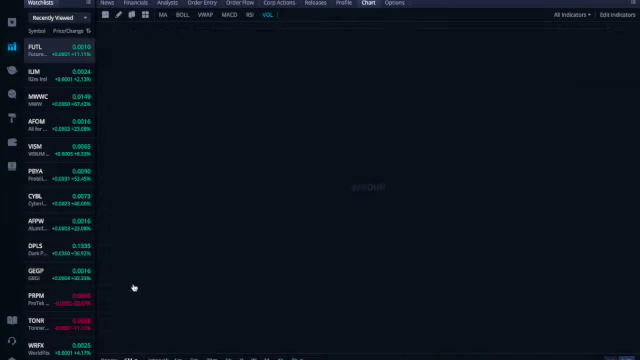
Step: Load the GJM price chart with volume bars from the penny-stock watchlist
click(22, 44)
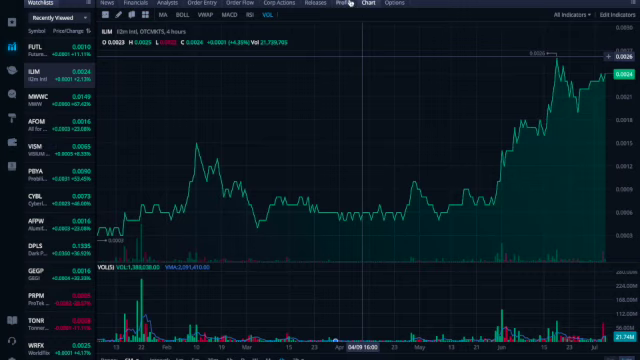
Step: Show GJM's company profile with its sector, address, listing date and business summary
click(332, 4)
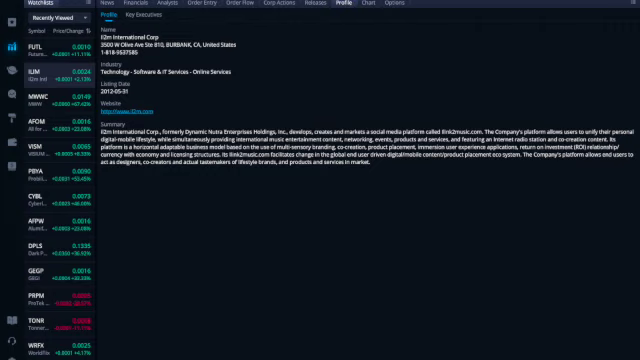
Step: Return to the chart view and load the MWWC price and volume chart from the watchlist
click(376, 4)
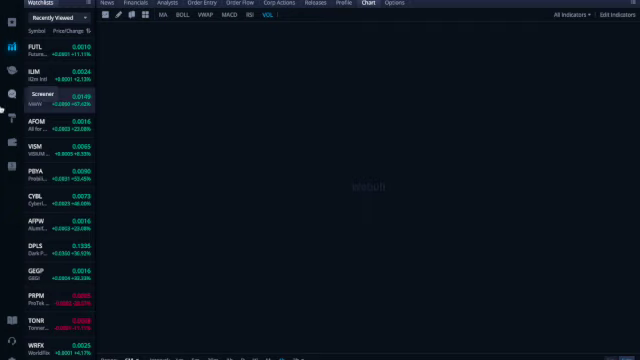
click(40, 94)
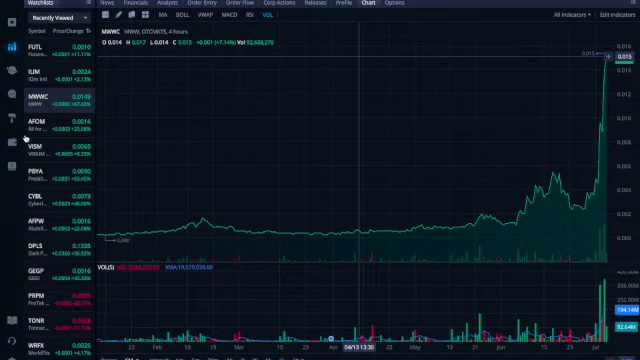
mouse_move(136, 240)
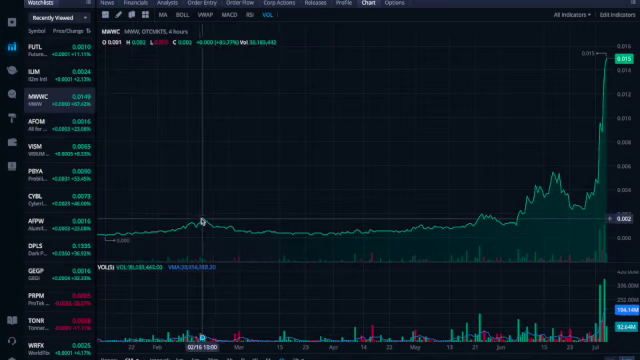
mouse_move(204, 220)
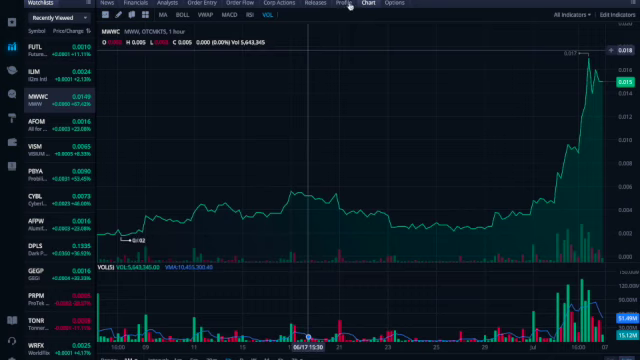
Step: Show Marketing Worldwide Corp's (MWWC) profile with its consumer cyclical sector and business summary
click(344, 6)
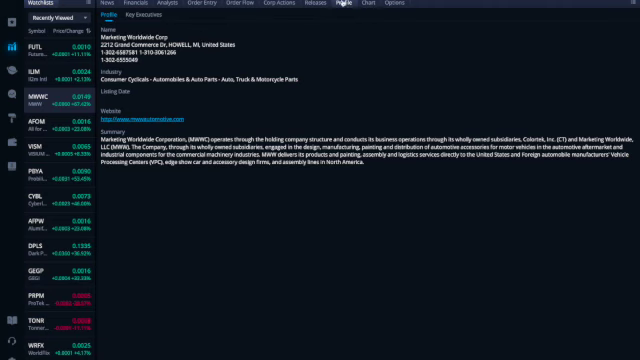
click(366, 4)
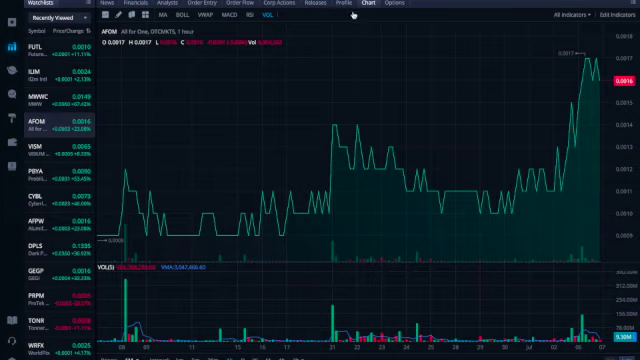
click(346, 4)
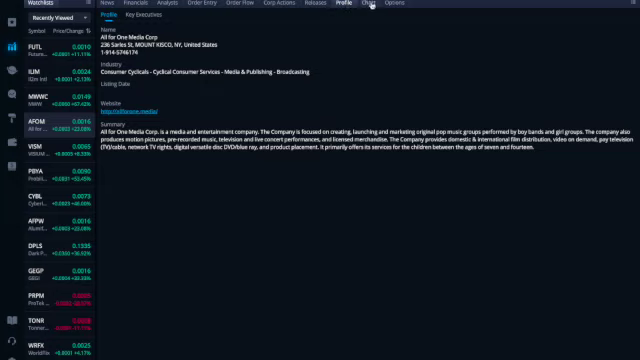
Step: Return to the chart view and scroll the watchlist down to select ISPT for its price chart
click(368, 4)
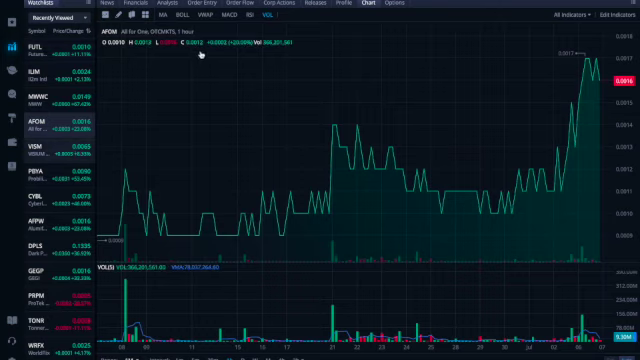
mouse_move(206, 54)
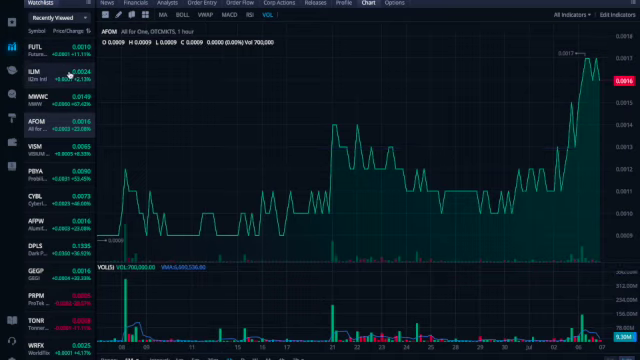
scroll(down, 3)
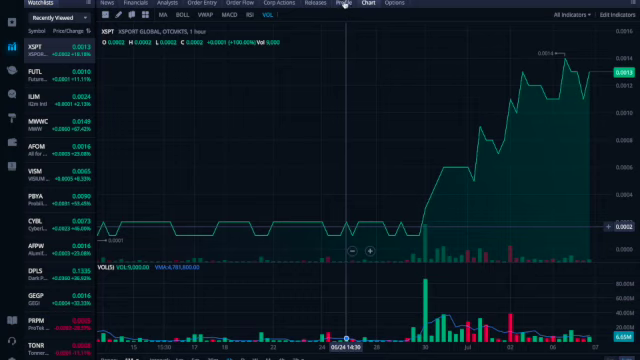
click(348, 6)
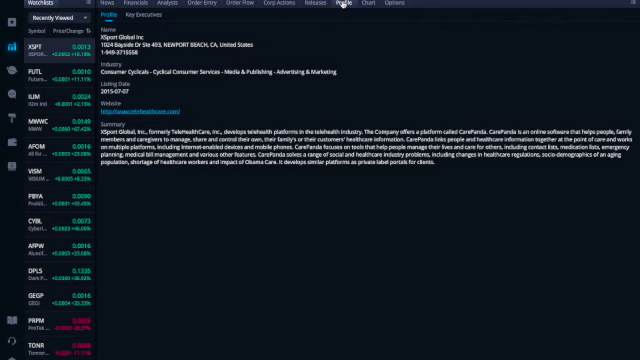
click(368, 6)
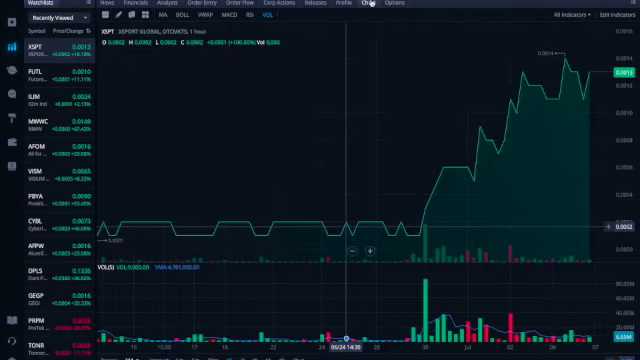